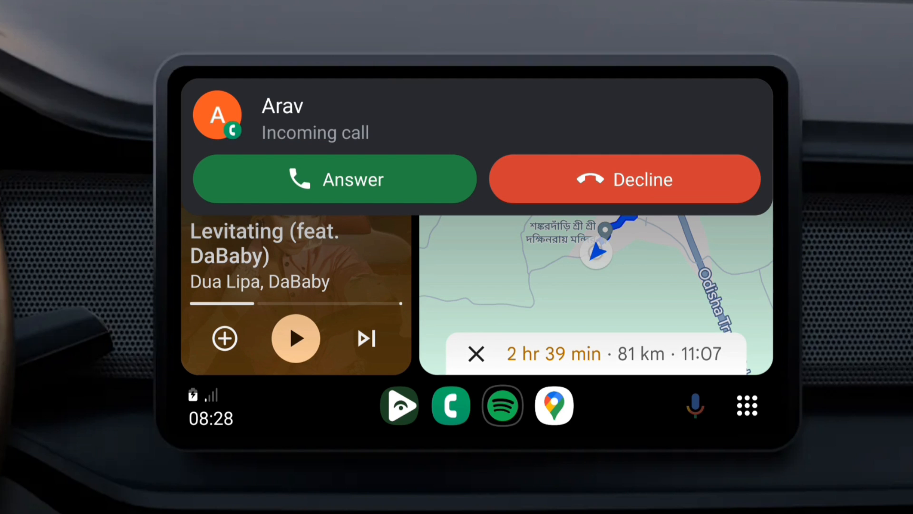
Dismiss the call and message notifications, then launch Fermata Auto from the car app list into its YouTube view.
{"action": "left_click", "coordinate": [625, 179]}
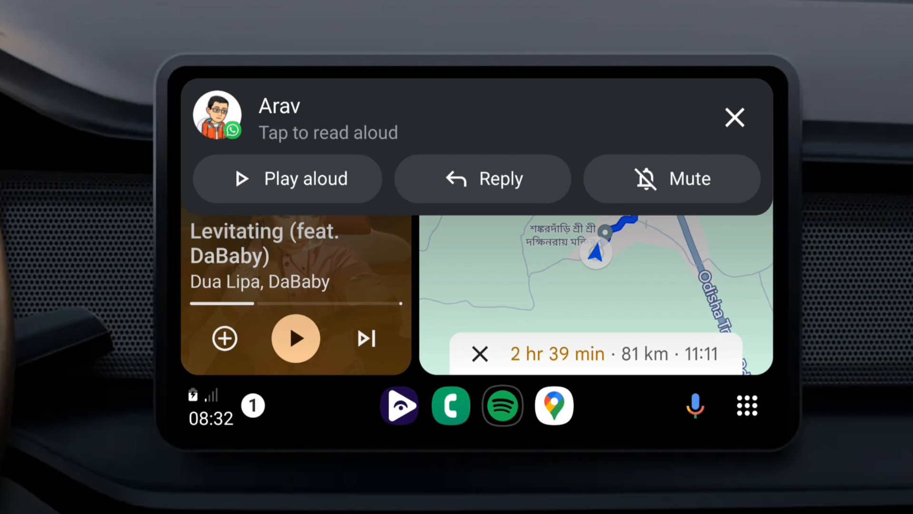
{"action": "left_click", "coordinate": [734, 117]}
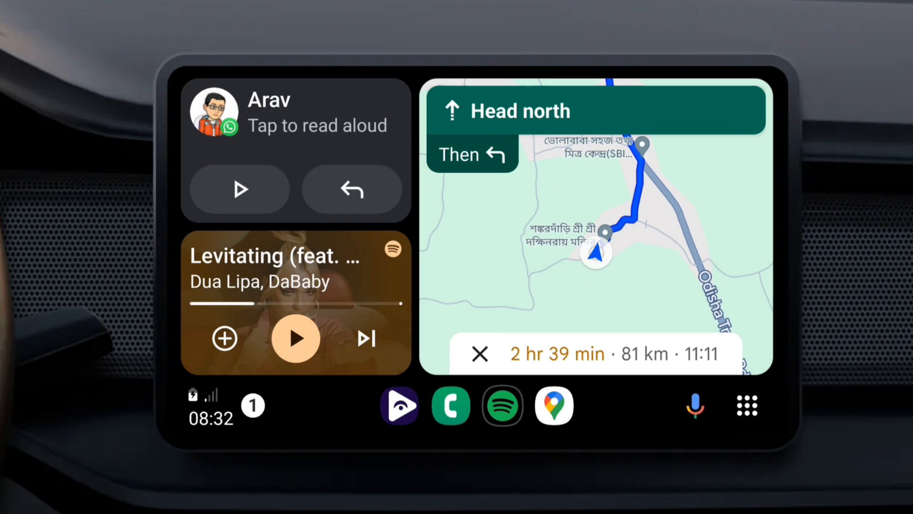
{"action": "left_click", "coordinate": [746, 405]}
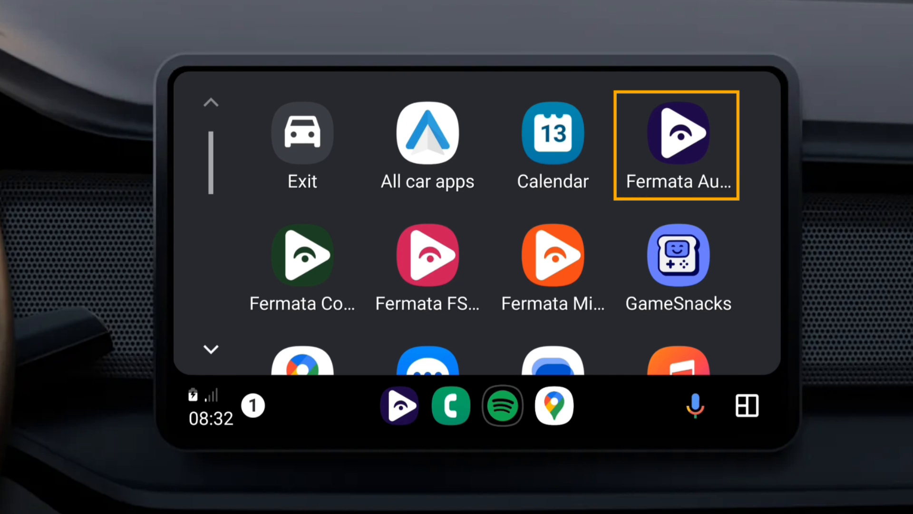
{"action": "left_click", "coordinate": [677, 145]}
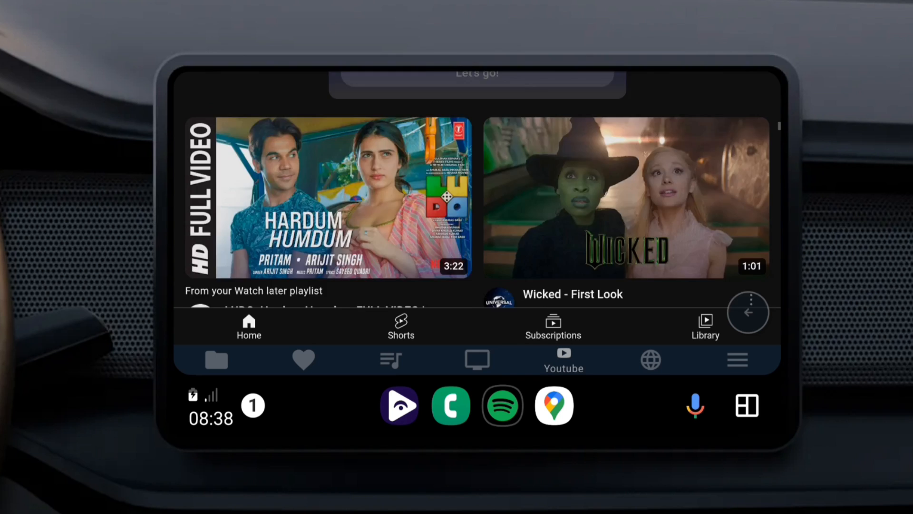
{"action": "left_click", "coordinate": [649, 360]}
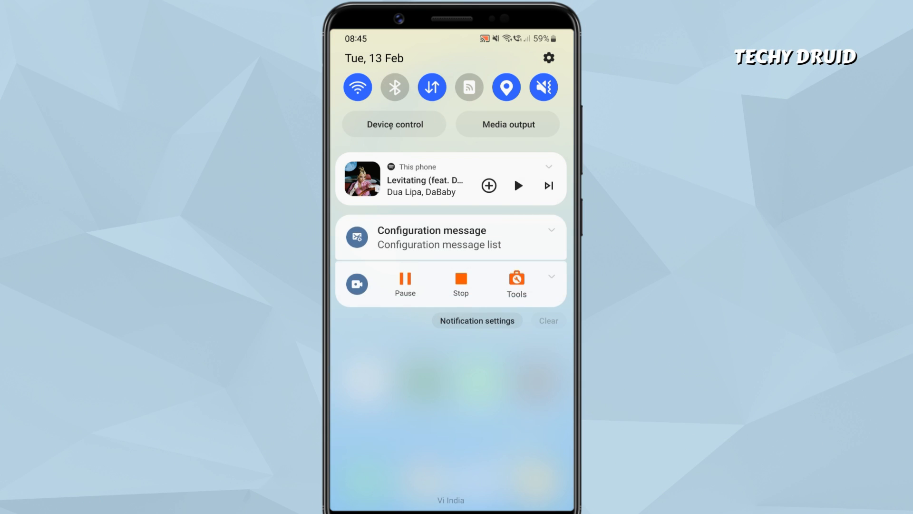
Go into phone Settings > Connected devices and look up 'android auto' in Google Play.
{"action": "left_click", "coordinate": [547, 58]}
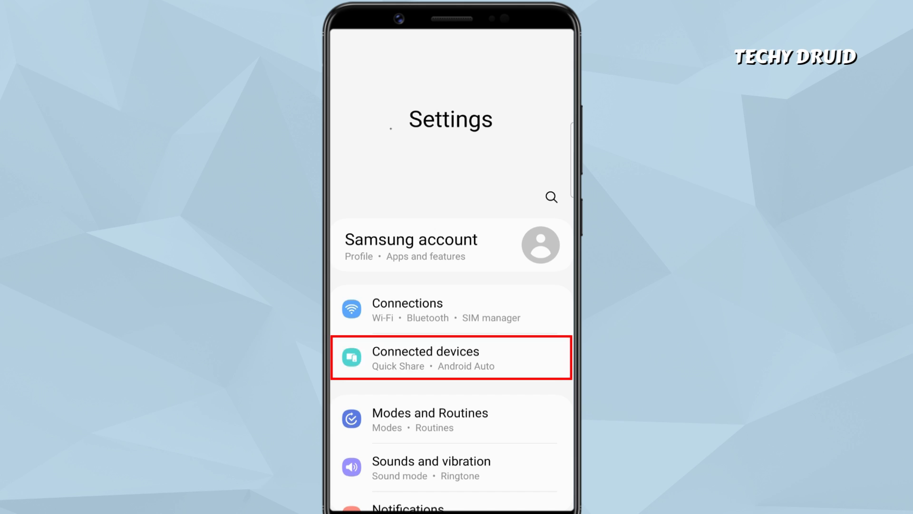
{"action": "left_click", "coordinate": [450, 357]}
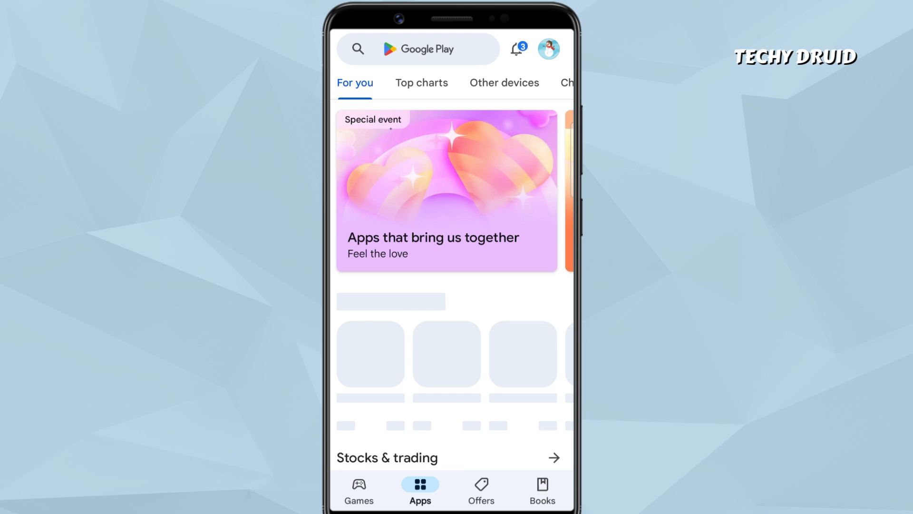
{"action": "type", "text": "android auto"}
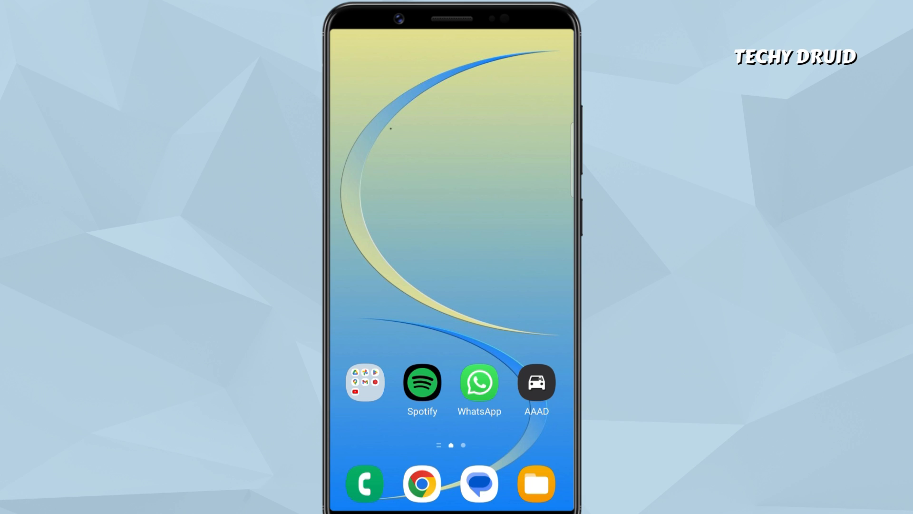
{"action": "left_click", "coordinate": [536, 383]}
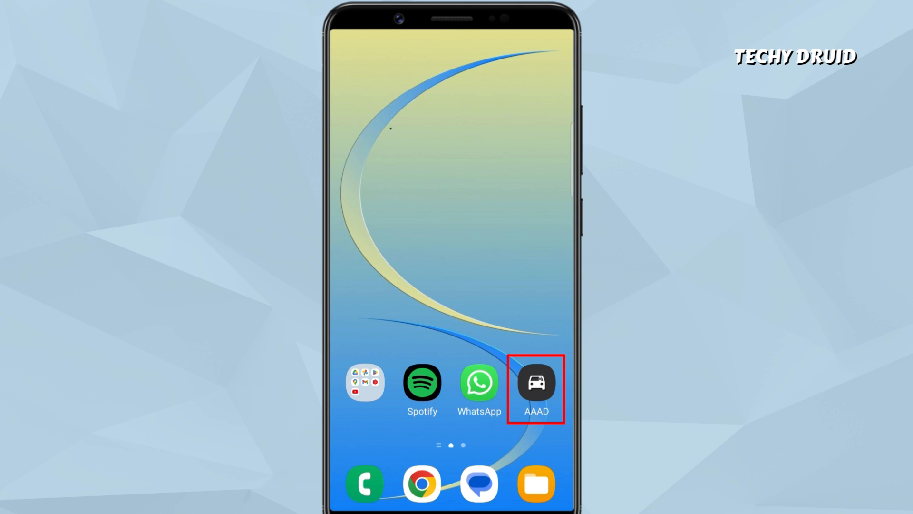
Find the AAAD GitHub repository in Chrome and download AAAD-1.4.4-release.apk from its Releases assets.
{"action": "left_click", "coordinate": [536, 381]}
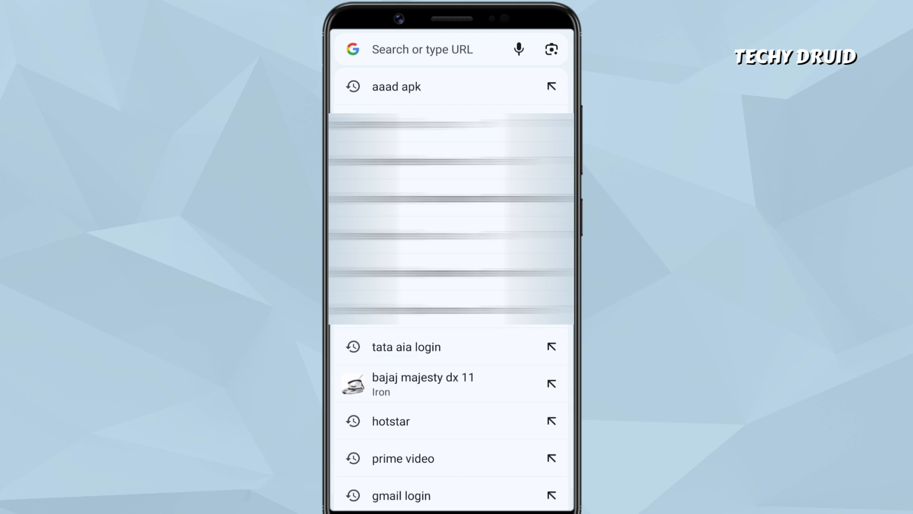
{"action": "left_click", "coordinate": [395, 87]}
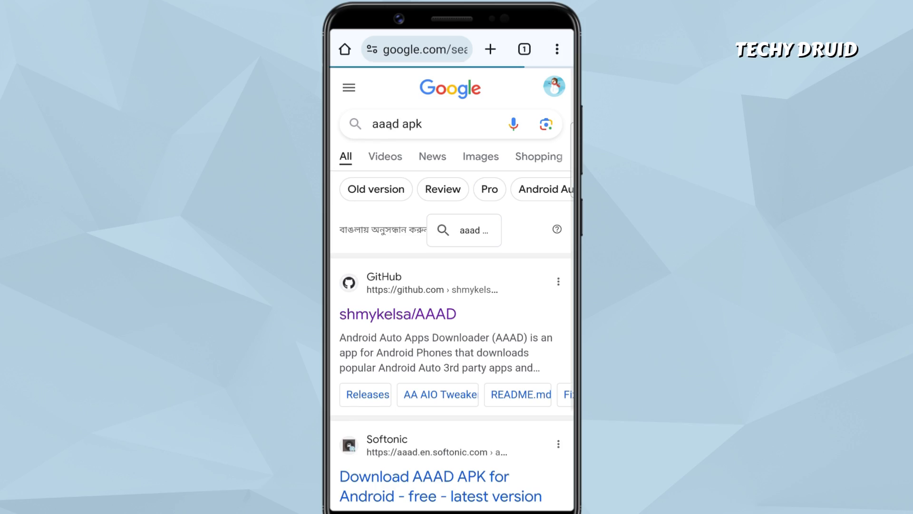
{"action": "left_click", "coordinate": [398, 314]}
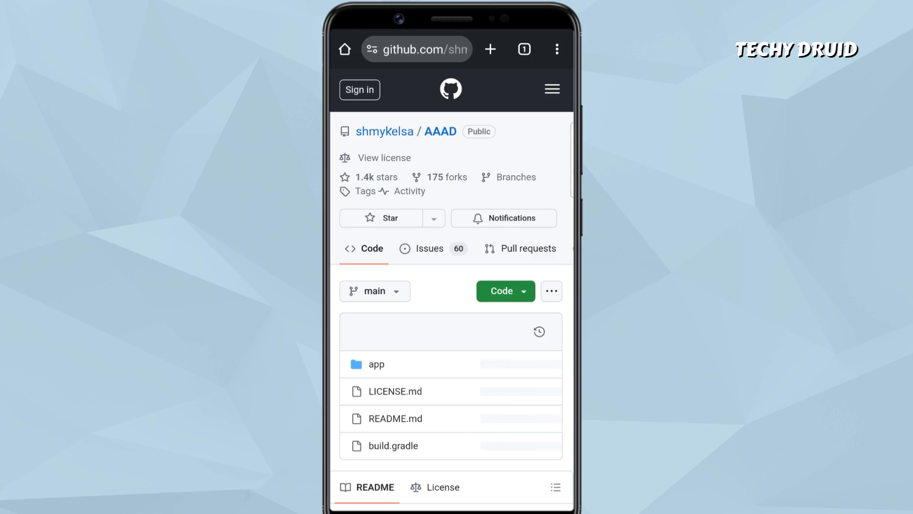
{"action": "scroll", "scroll_direction": "down", "scroll_amount": 3}
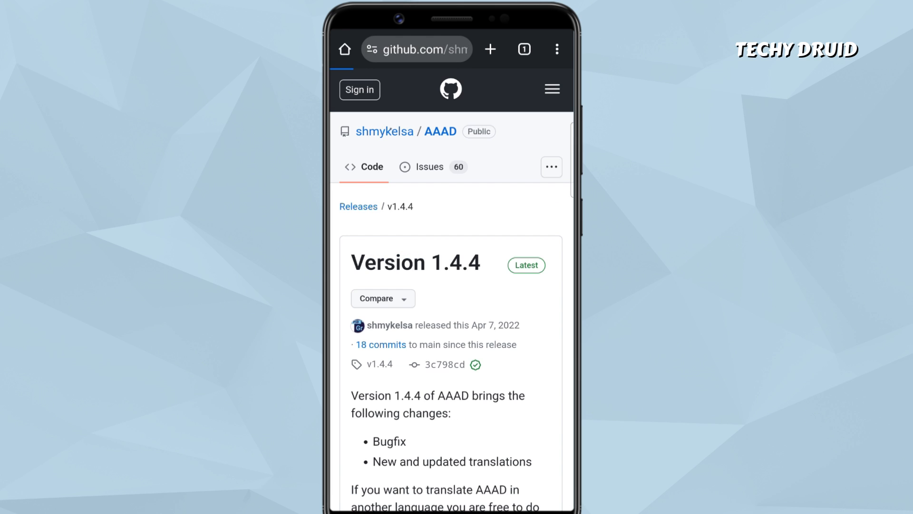
{"action": "scroll", "scroll_direction": "down", "scroll_amount": 3}
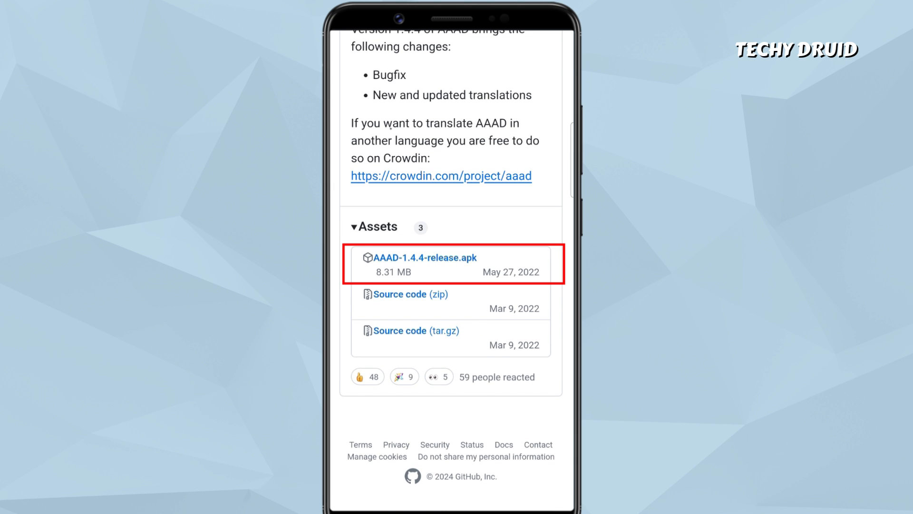
{"action": "left_click", "coordinate": [425, 258]}
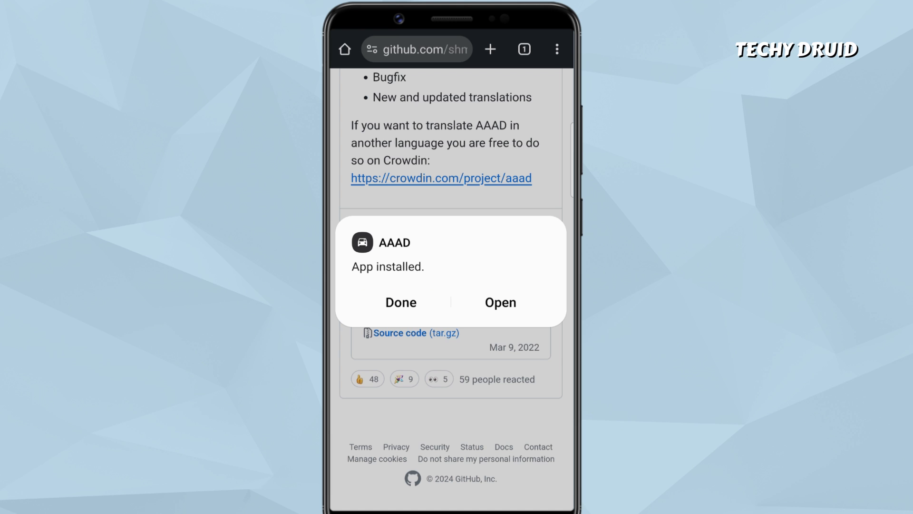
Install Fermata Auto through AAAD, agreeing to Fermata Control too, and finish the install prompt.
{"action": "left_click", "coordinate": [499, 302]}
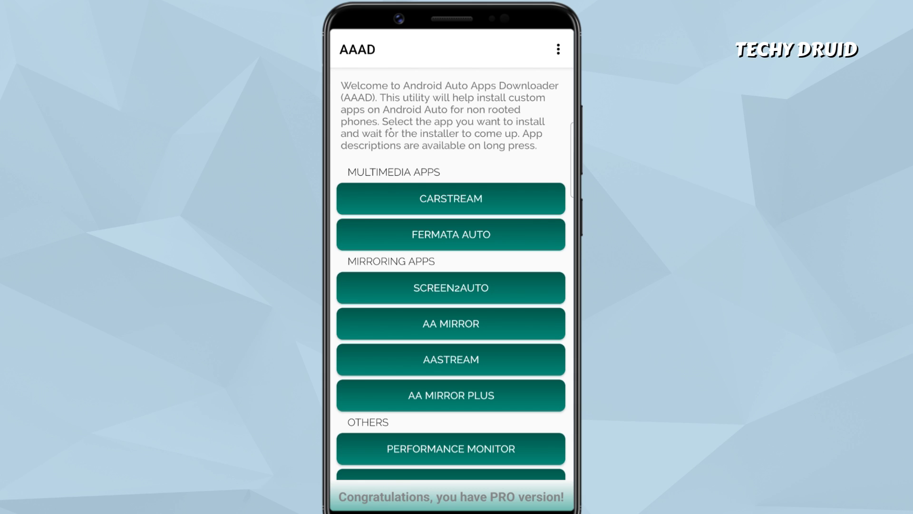
{"action": "left_click", "coordinate": [449, 234]}
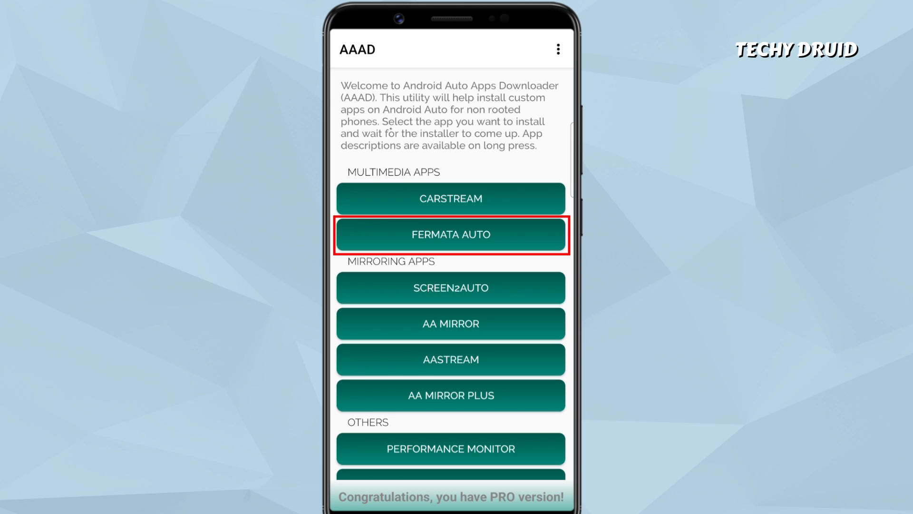
{"action": "left_click", "coordinate": [450, 234]}
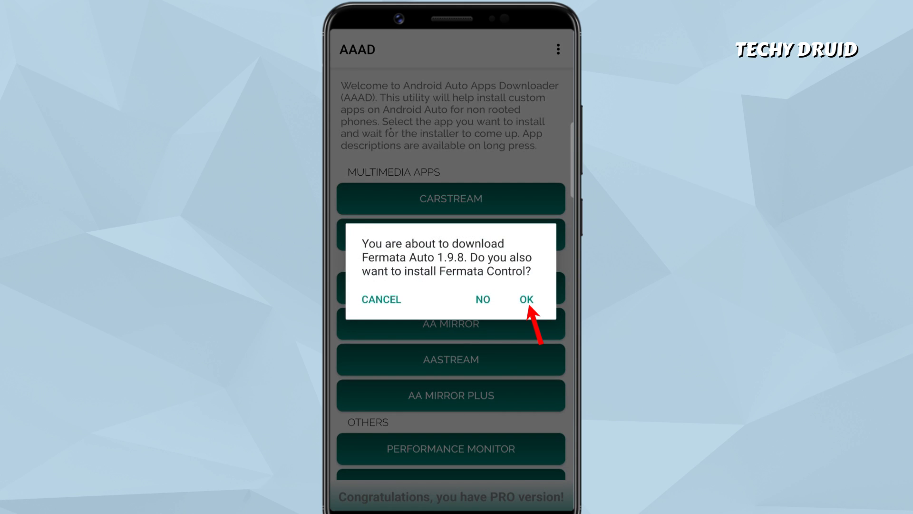
{"action": "left_click", "coordinate": [525, 299]}
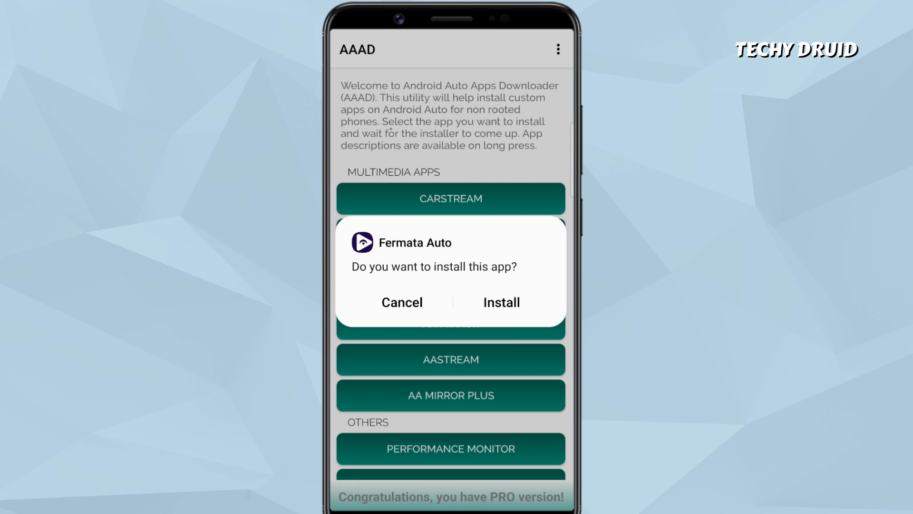
{"action": "left_click", "coordinate": [499, 301]}
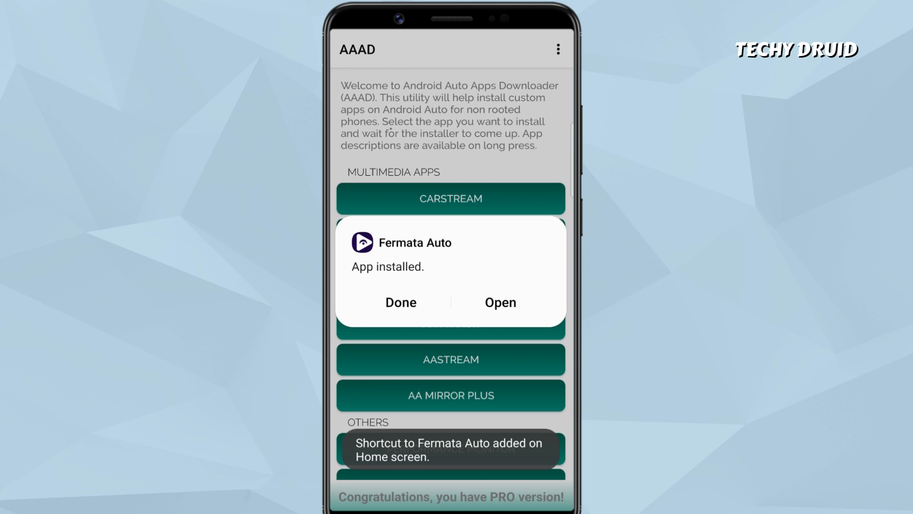
{"action": "left_click", "coordinate": [400, 302]}
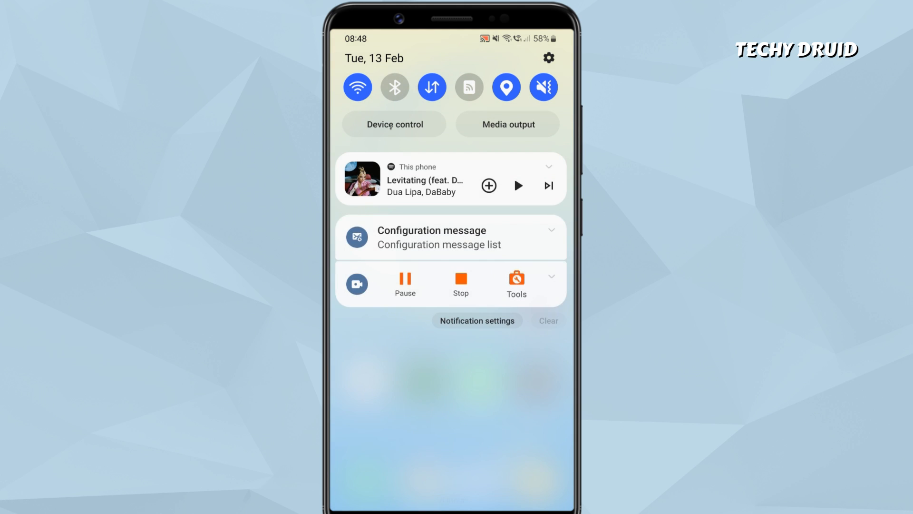
Find Android Auto in phone settings and enable developer mode via the version entry.
{"action": "left_click", "coordinate": [548, 58]}
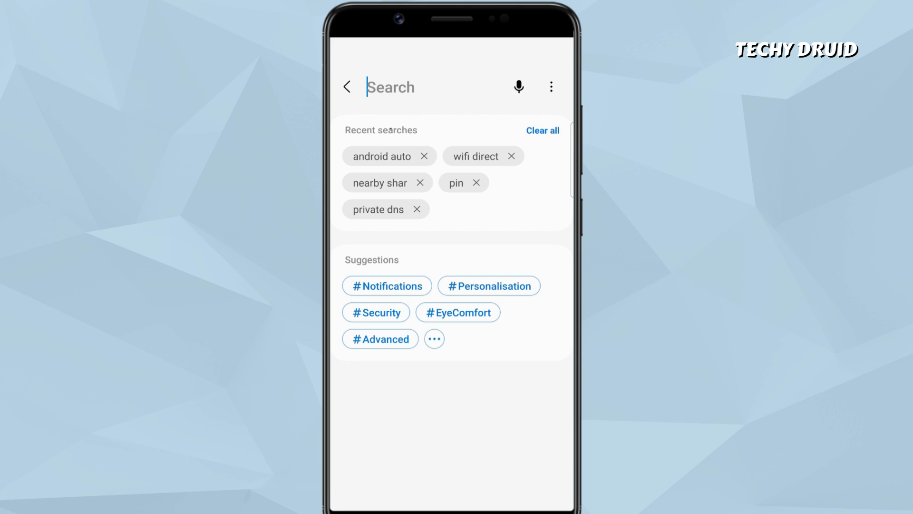
{"action": "type", "text": "andr"}
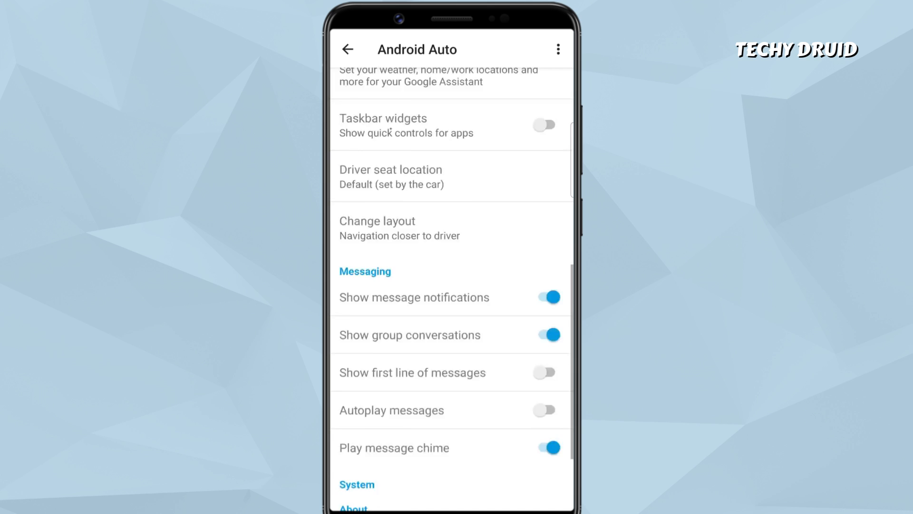
{"action": "scroll", "scroll_direction": "down", "scroll_amount": 3}
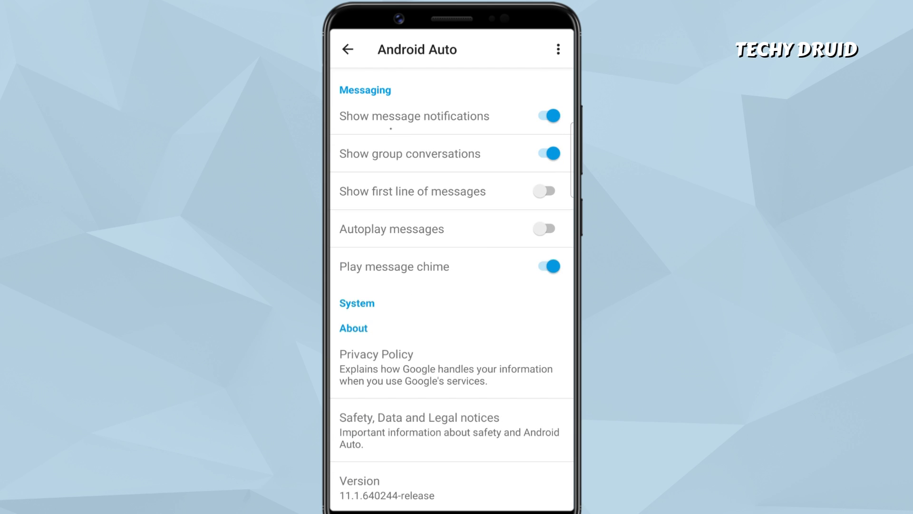
{"action": "left_click", "coordinate": [387, 488]}
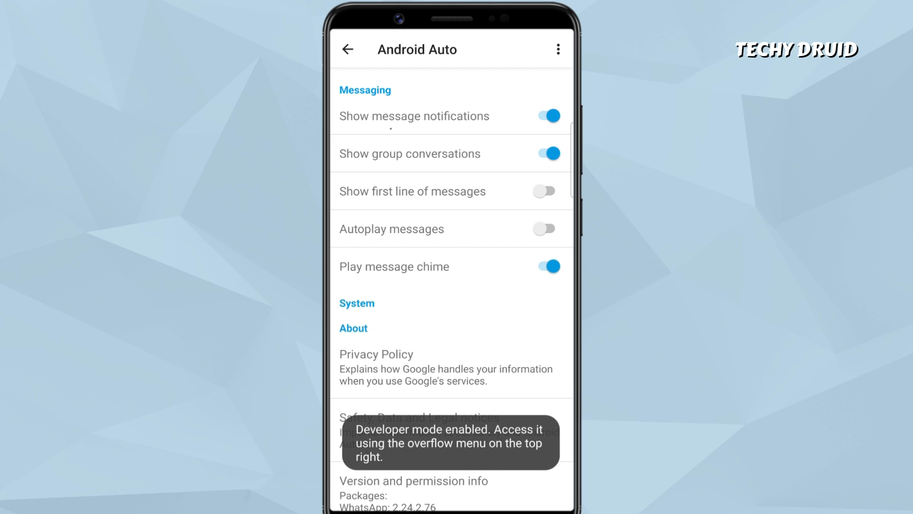
{"action": "scroll", "scroll_direction": "up", "scroll_amount": 3}
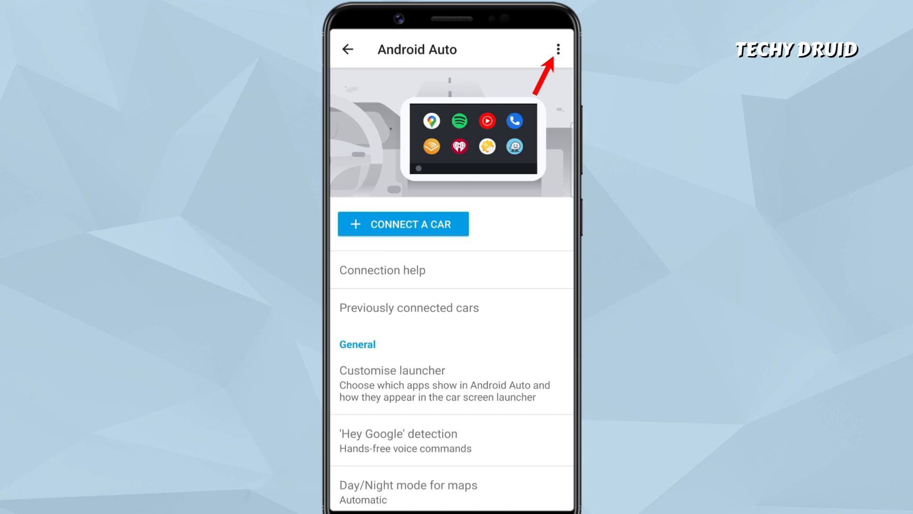
Reach Android Auto's Developer settings from the overflow menu.
{"action": "left_click", "coordinate": [558, 49]}
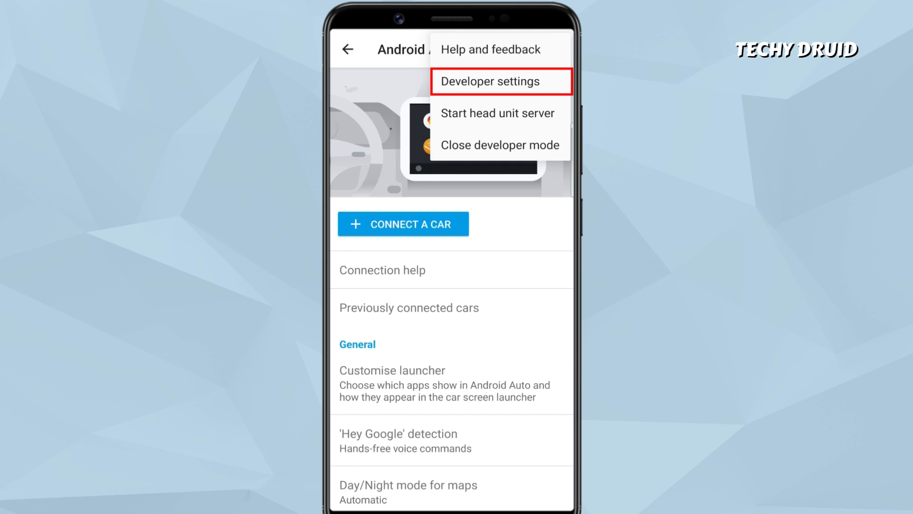
{"action": "left_click", "coordinate": [501, 81]}
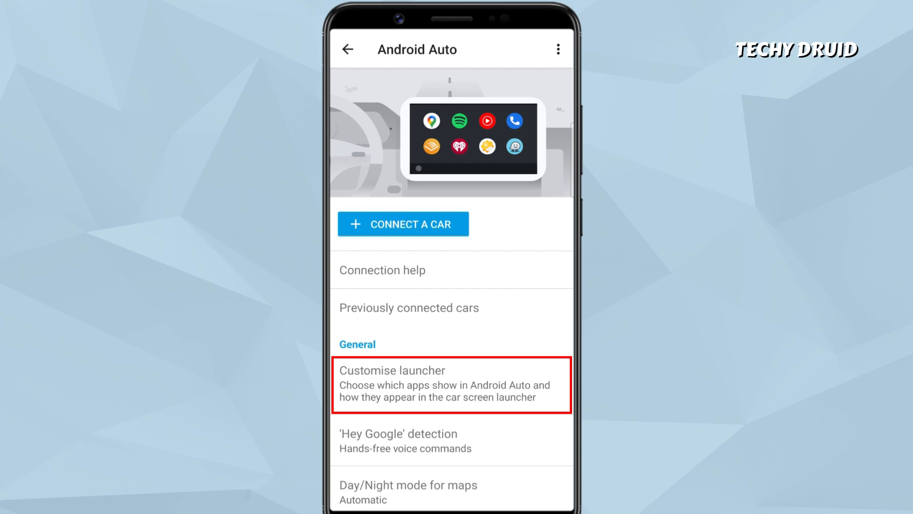
Check that Fermata Auto is ticked in Customise launcher and leave the launcher settings.
{"action": "left_click", "coordinate": [451, 384]}
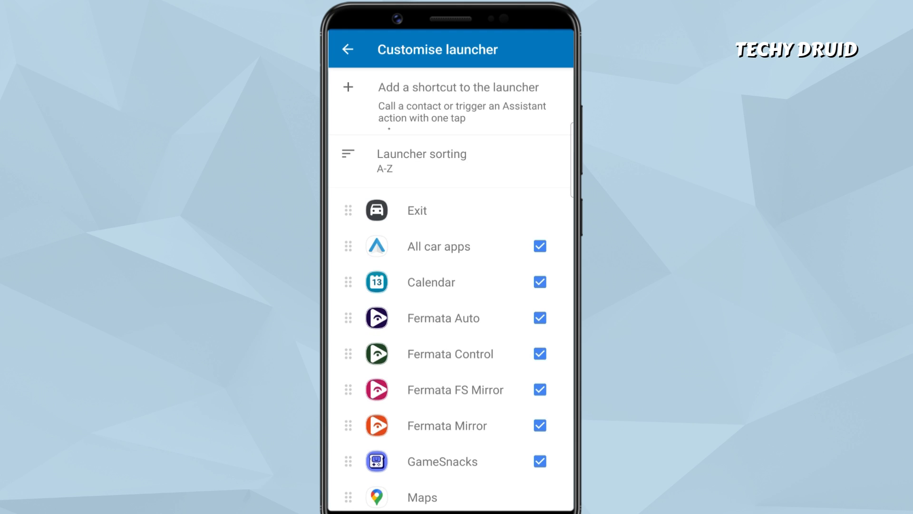
{"action": "left_click", "coordinate": [347, 48]}
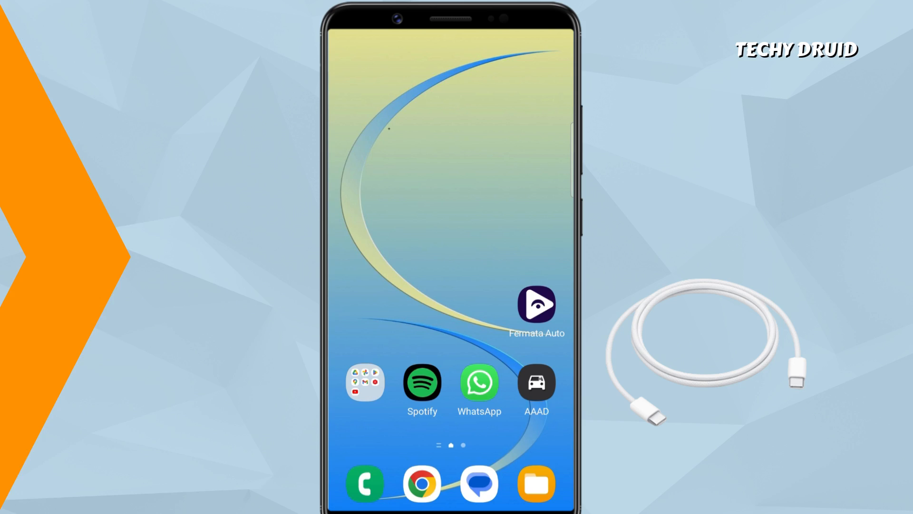
Launch Fermata Auto from the car app grid and switch through its TV and Web browser sections.
{"action": "left_click", "coordinate": [536, 305]}
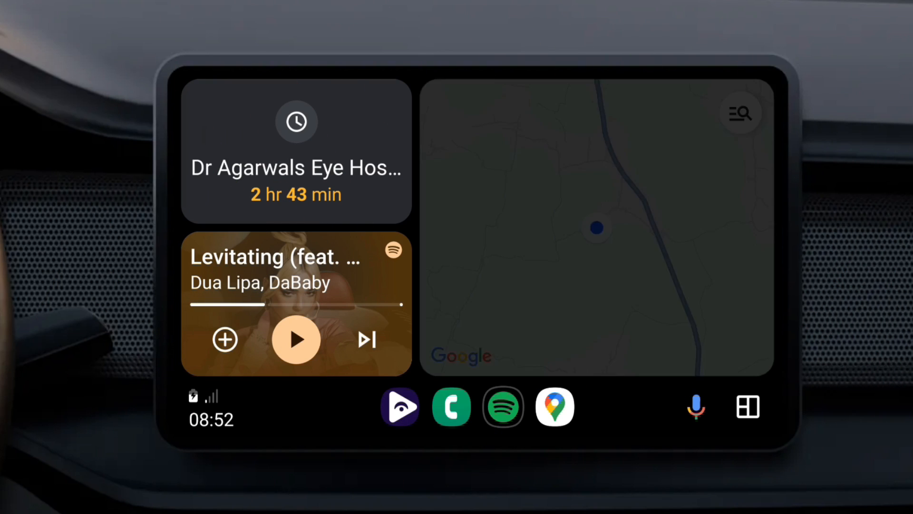
{"action": "left_click", "coordinate": [747, 406]}
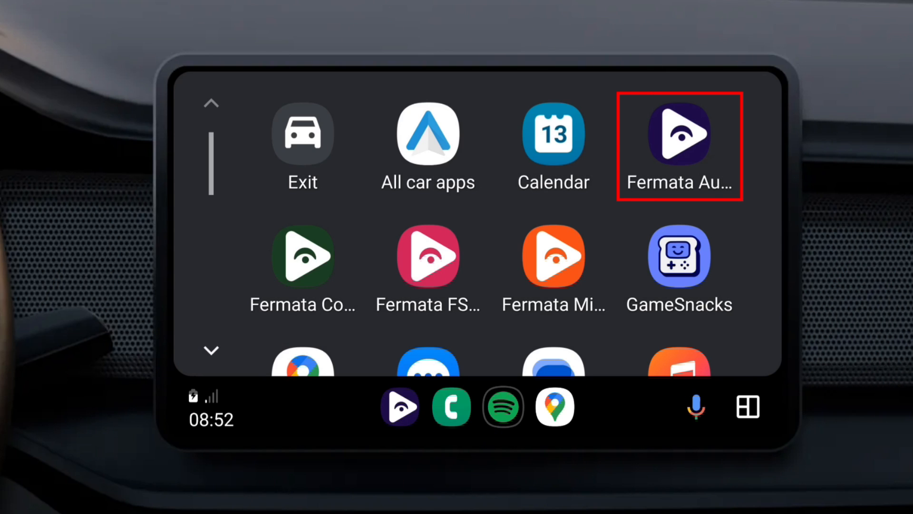
{"action": "left_click", "coordinate": [679, 134]}
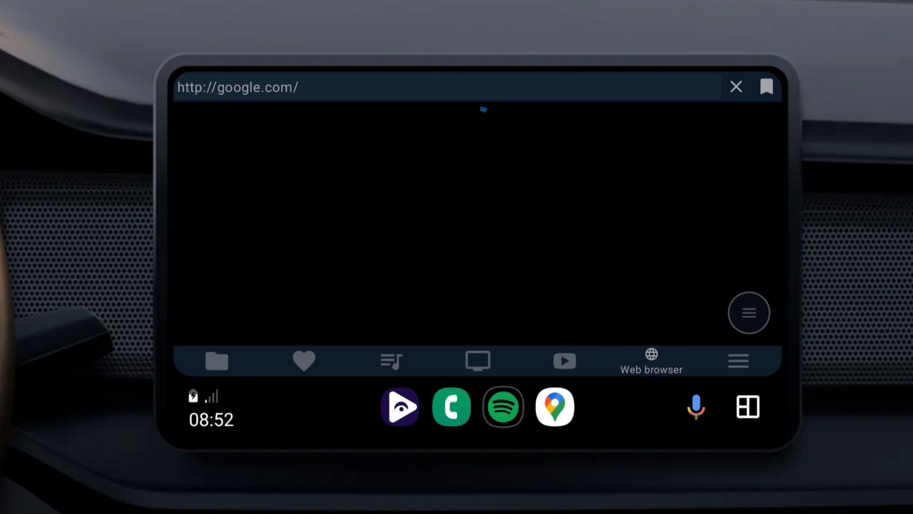
{"action": "left_click", "coordinate": [477, 360]}
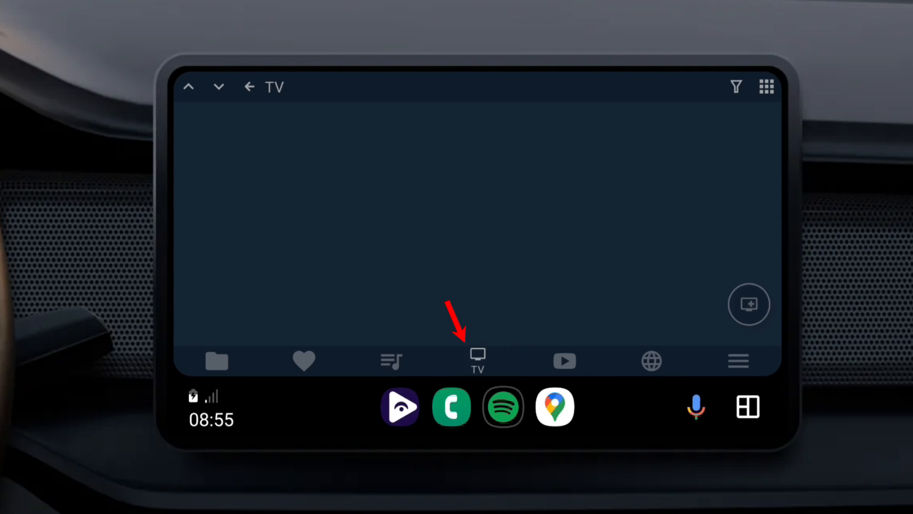
{"action": "left_click", "coordinate": [651, 360]}
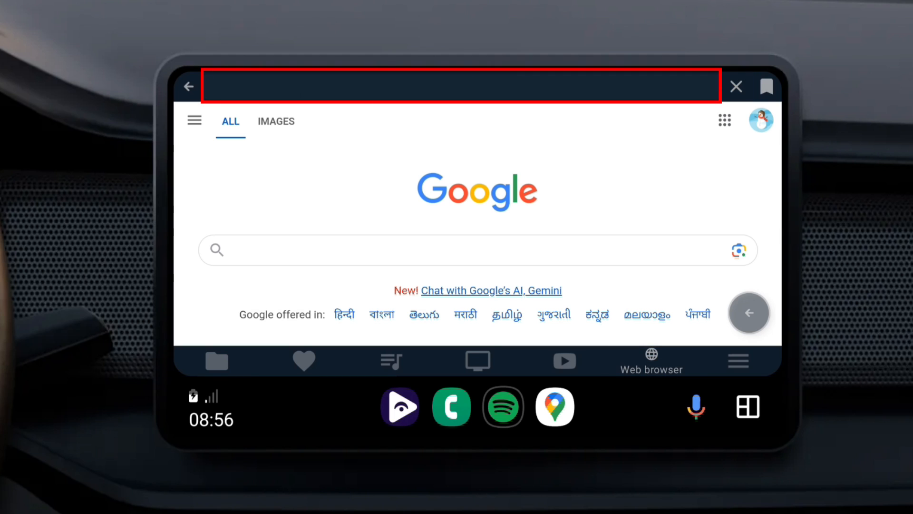
Search 'chatgpt' in Fermata's browser, reach ChatGPT and sign in, then show the YouTube section.
{"action": "left_click", "coordinate": [460, 87]}
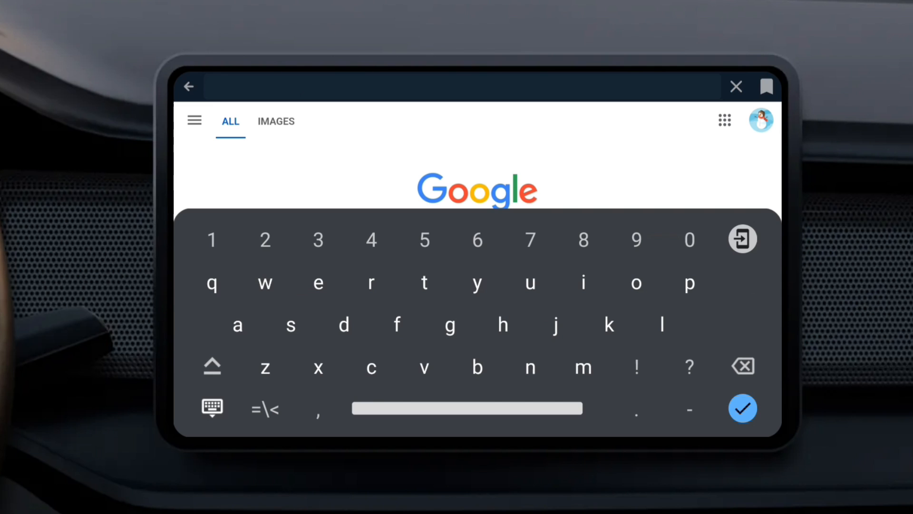
{"action": "type", "text": "chatgpt"}
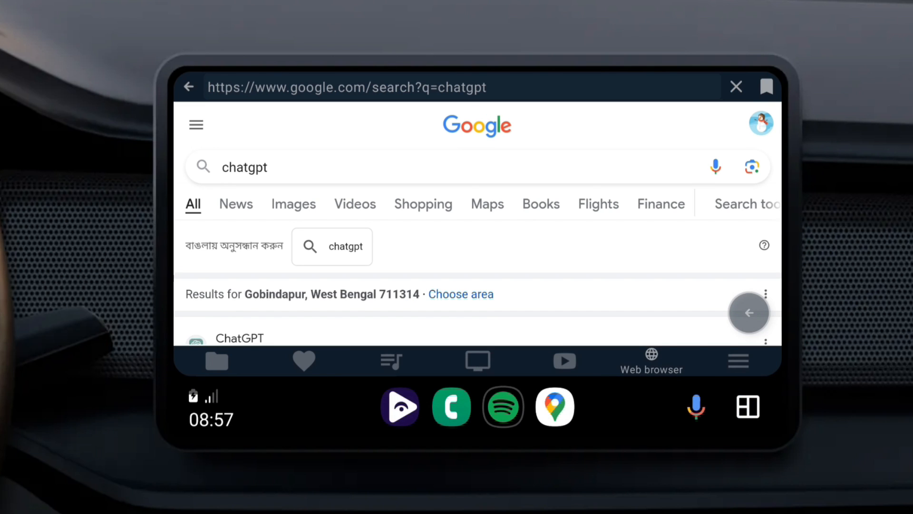
{"action": "scroll", "scroll_direction": "down", "scroll_amount": 3}
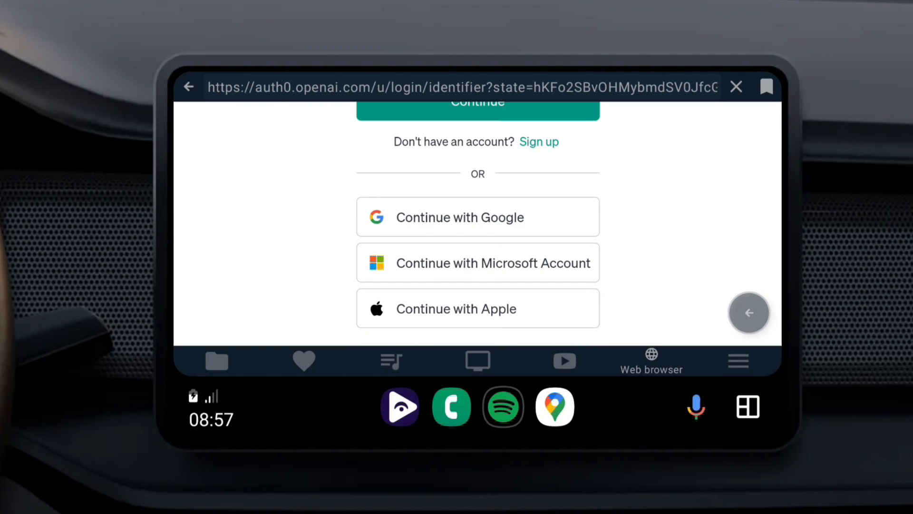
{"action": "left_click", "coordinate": [476, 217]}
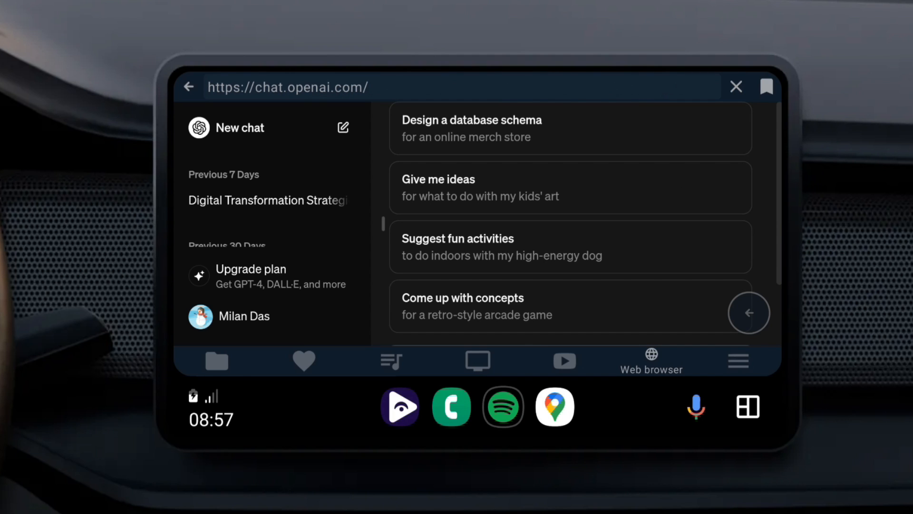
{"action": "left_click", "coordinate": [564, 361]}
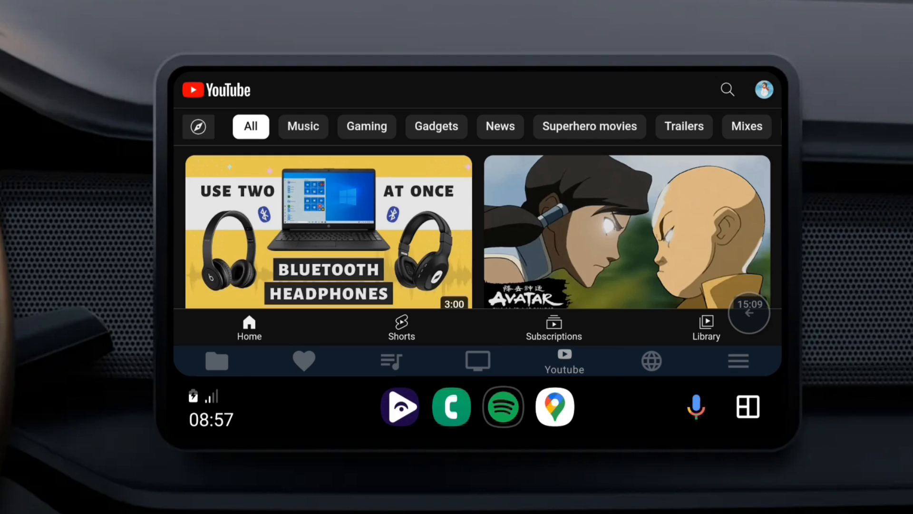
Play a video from the YouTube feed on the car display, then switch to the Folders section.
{"action": "scroll", "scroll_direction": "down", "scroll_amount": 3}
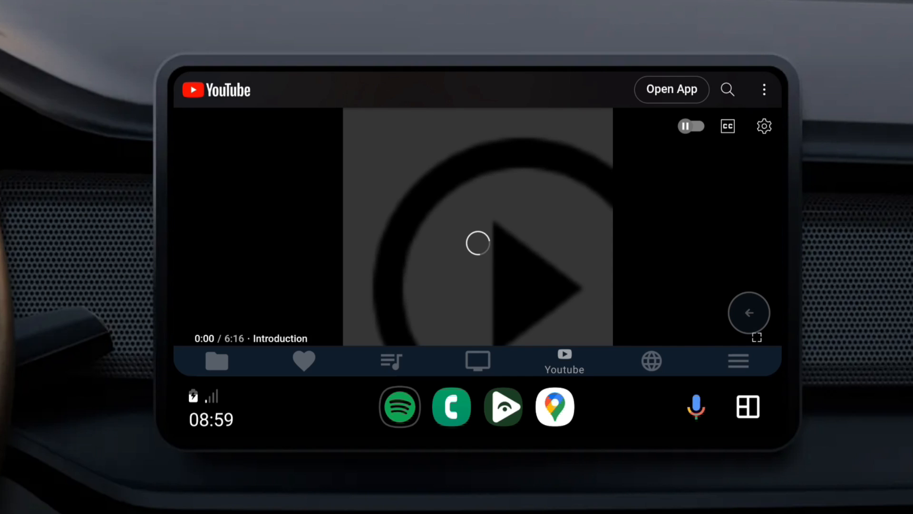
{"action": "left_click", "coordinate": [477, 242]}
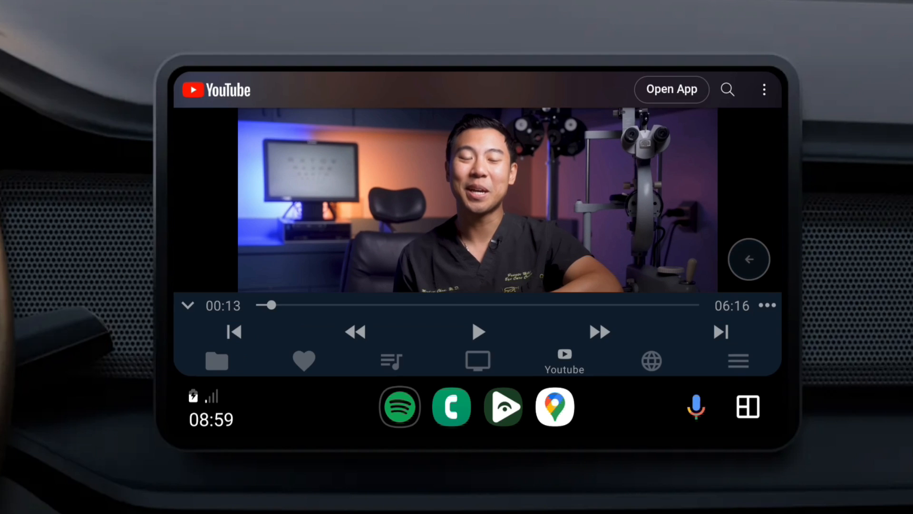
{"action": "left_click", "coordinate": [216, 360]}
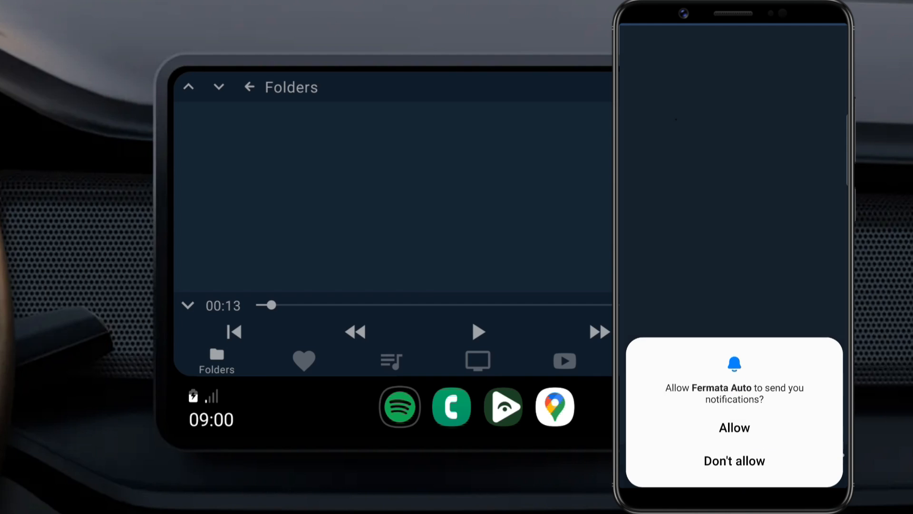
Allow Fermata Auto notifications on the phone and start adding a new media folder, choosing its source.
{"action": "left_click", "coordinate": [733, 461]}
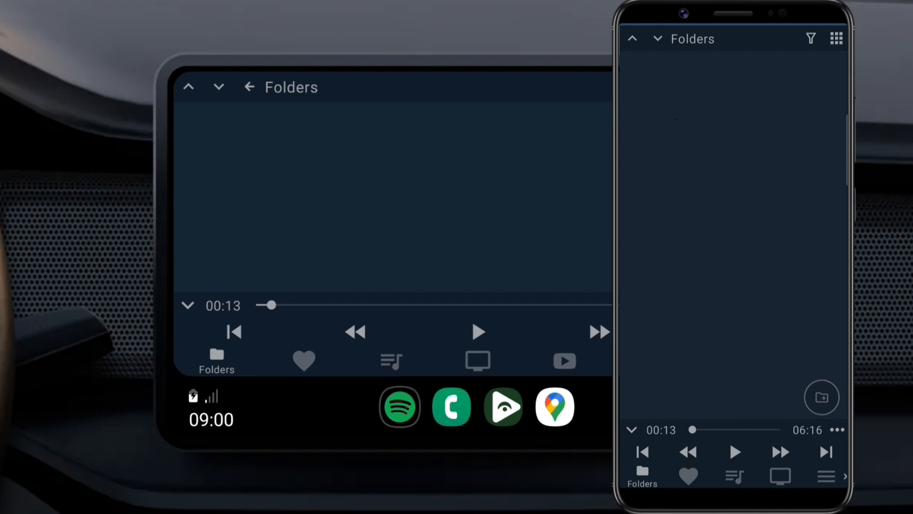
{"action": "left_click", "coordinate": [821, 396]}
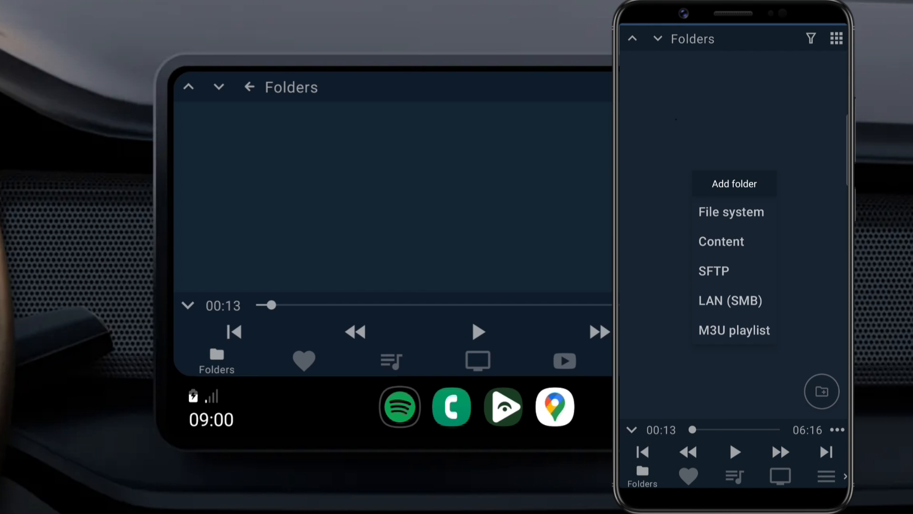
{"action": "left_click", "coordinate": [731, 211]}
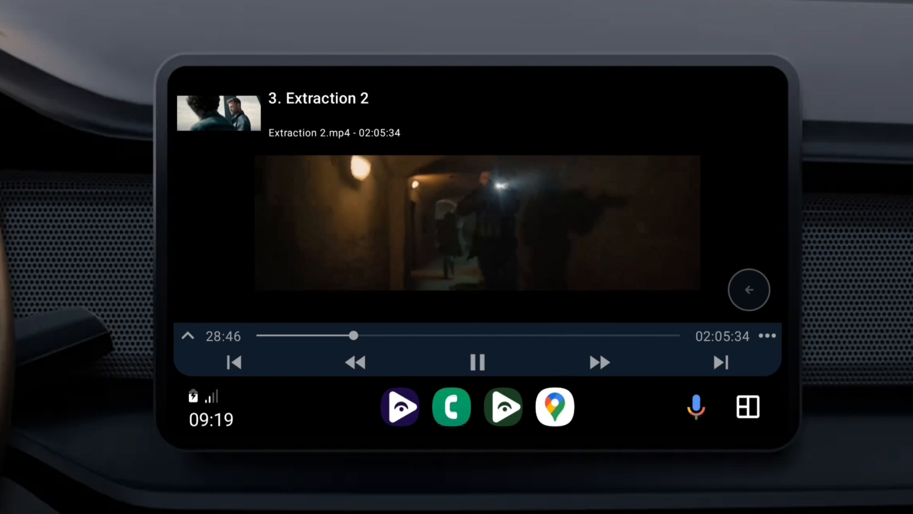
Pause playback, show the Movies folder's five items, and play Extraction 2 full screen.
{"action": "left_click", "coordinate": [477, 362]}
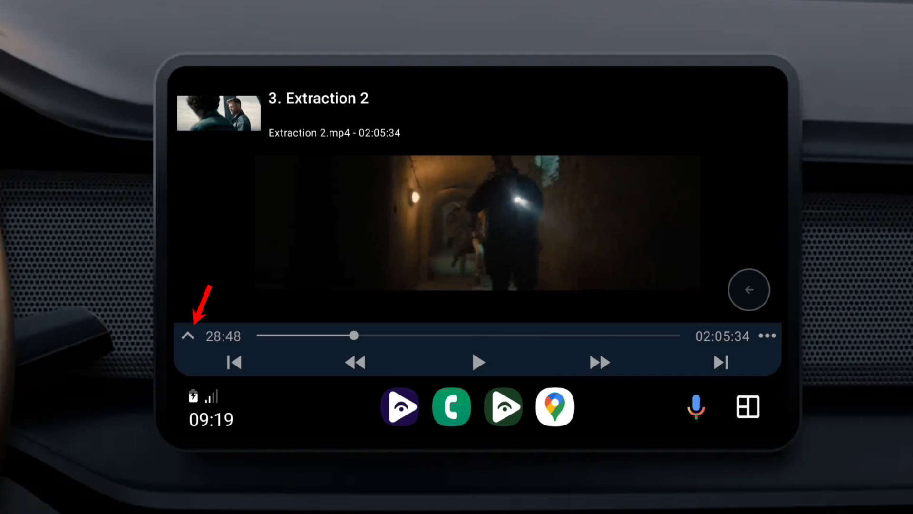
{"action": "left_click", "coordinate": [187, 334]}
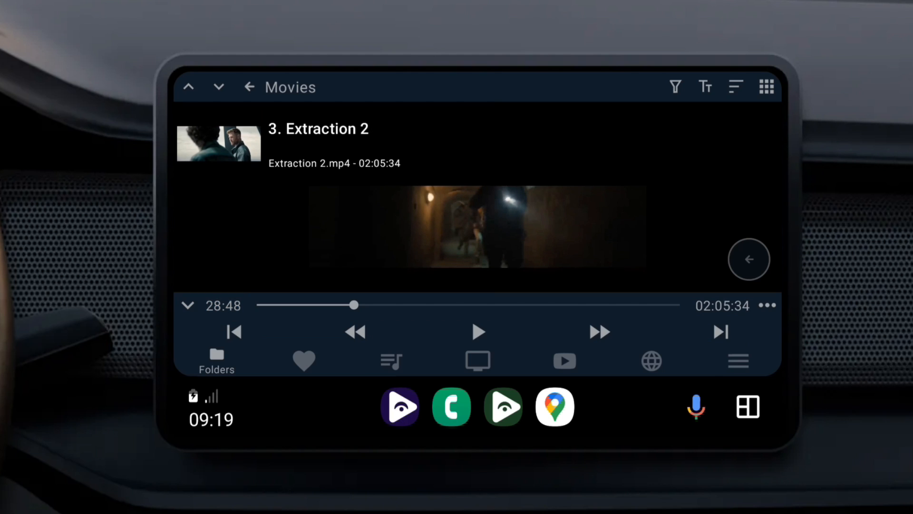
{"action": "left_click", "coordinate": [650, 362]}
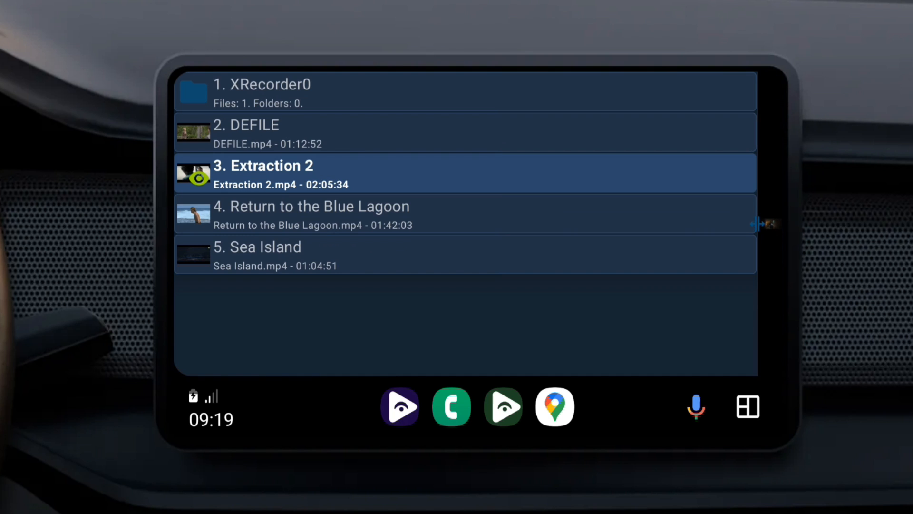
{"action": "left_click", "coordinate": [263, 172]}
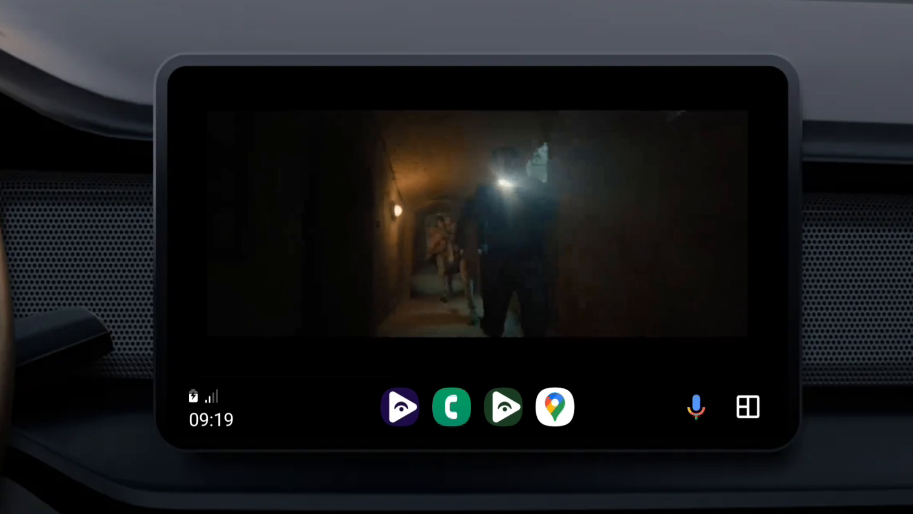